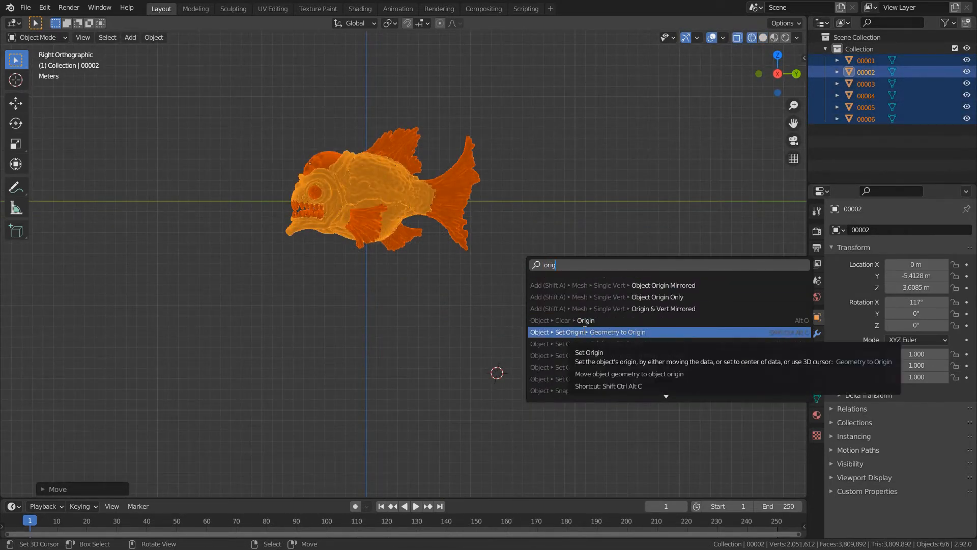
- Scroll while applying Geometry to Origin to the piranha sculpt
{"action": "scroll", "scroll_direction": "down", "scroll_amount": 3}
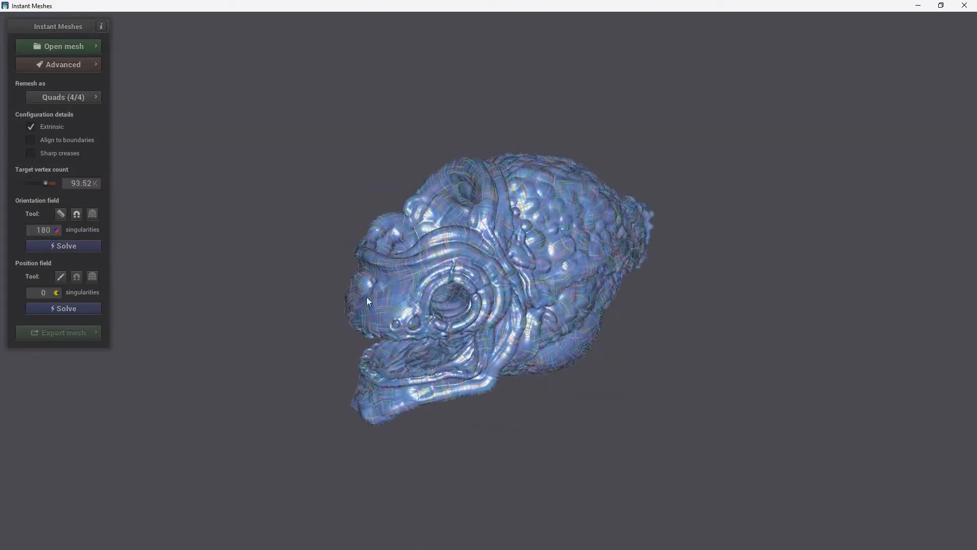
- Solve the quad (4/4) orientation field for the piranha head mesh
{"action": "left_click", "coordinate": [62, 308]}
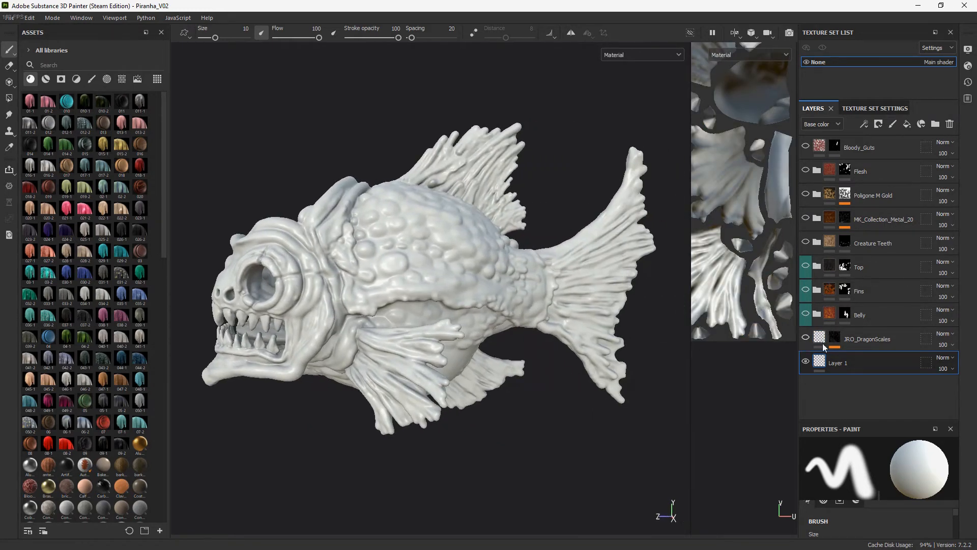
- Toggle the JRO_DragonScales layer visibility on and off to compare the piranha's body
{"action": "left_click", "coordinate": [805, 338]}
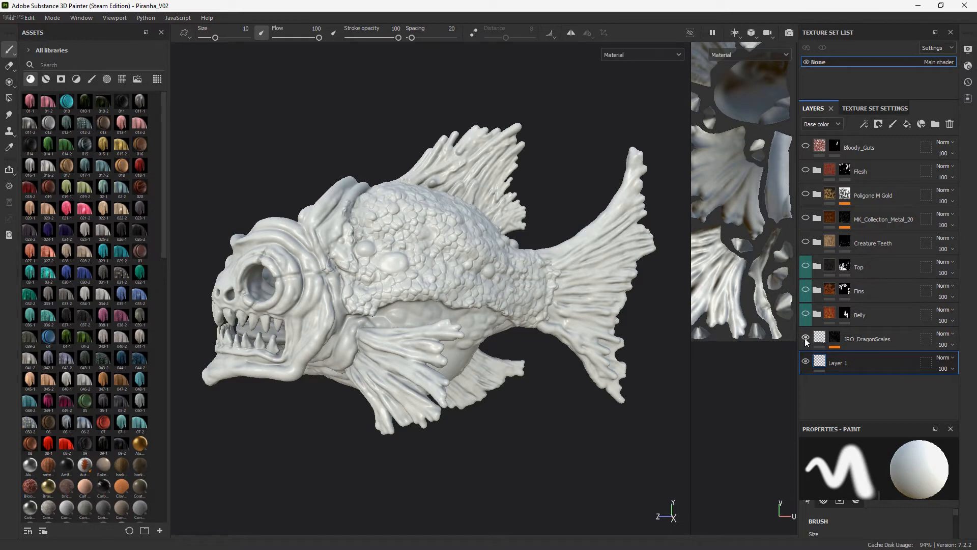
{"action": "left_click", "coordinate": [806, 338]}
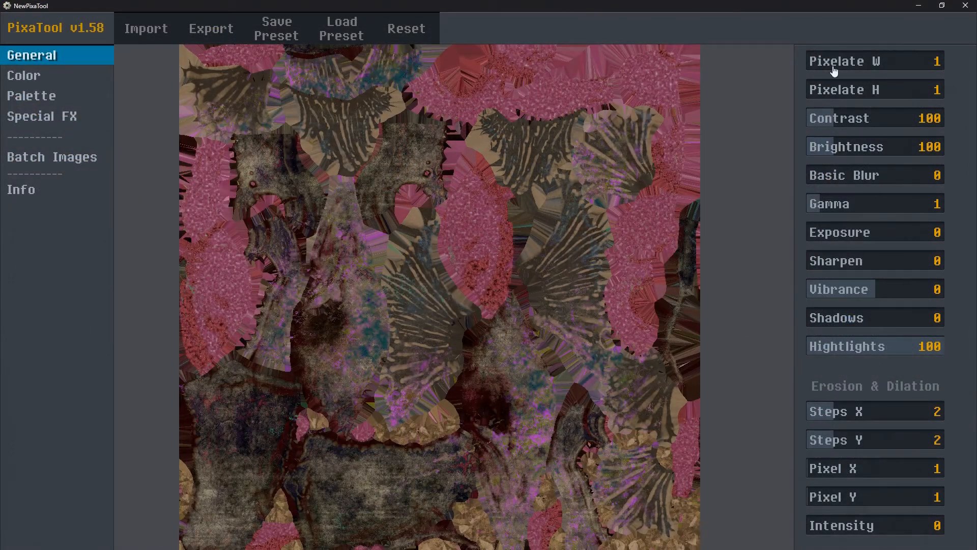
- Raise the General tab's Pixelate W slider to 7 for the piranha texture
{"action": "left_click", "coordinate": [929, 61]}
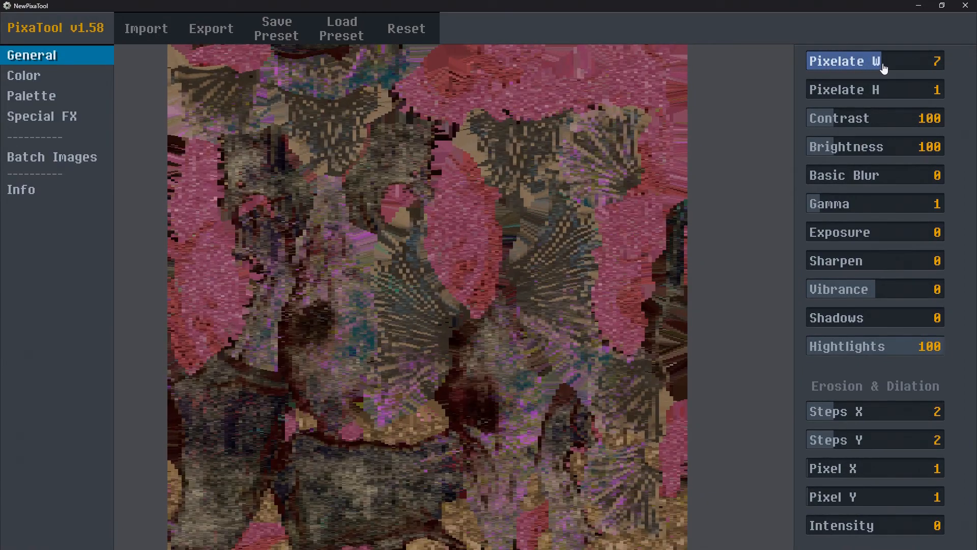
{"action": "left_click", "coordinate": [32, 95]}
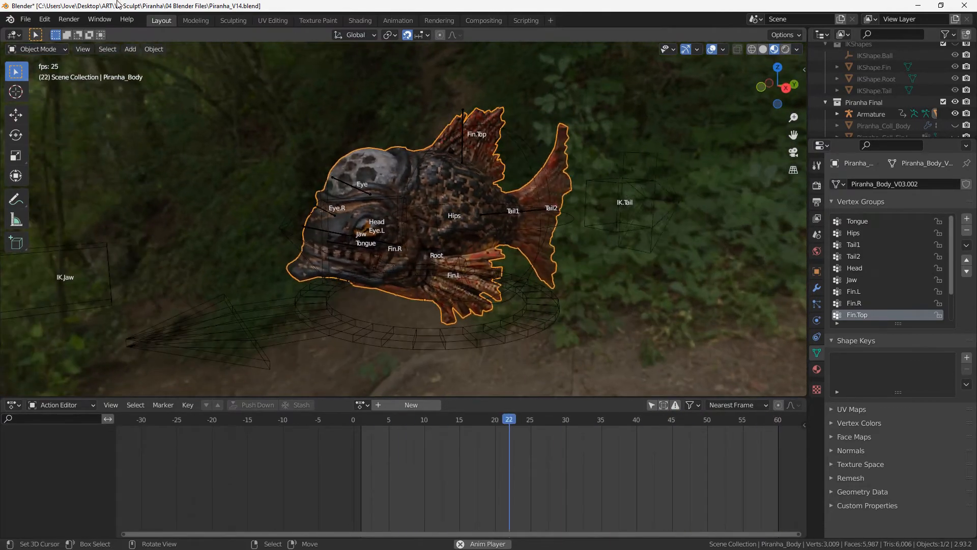
- Select the piranha armature in the Animation workspace and play the SwimSlowLoop action
{"action": "left_click", "coordinate": [417, 419]}
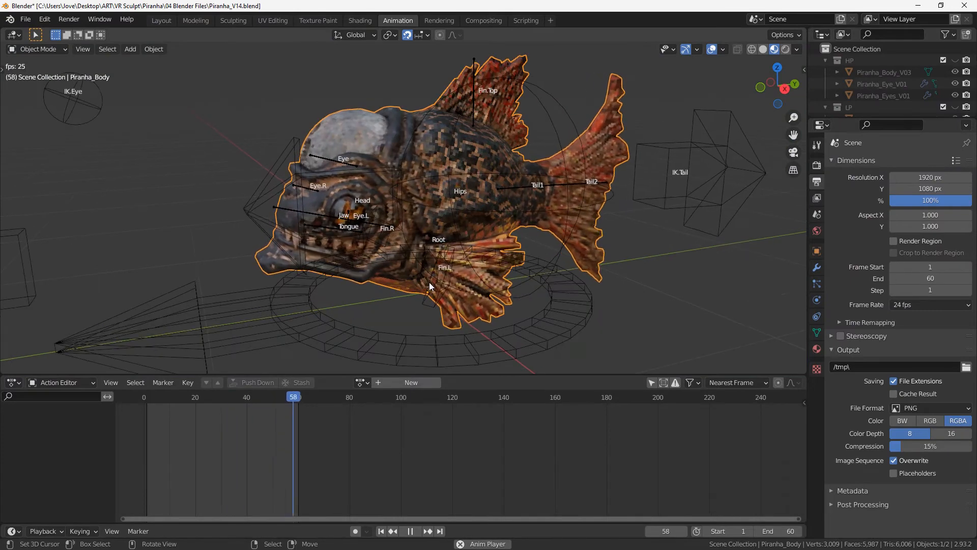
{"action": "left_click", "coordinate": [262, 397]}
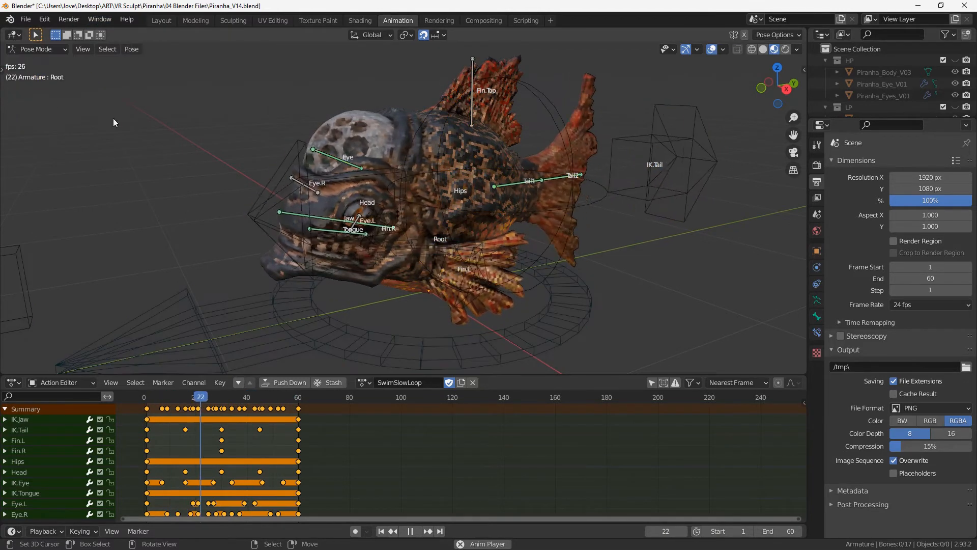
{"action": "left_click", "coordinate": [170, 397]}
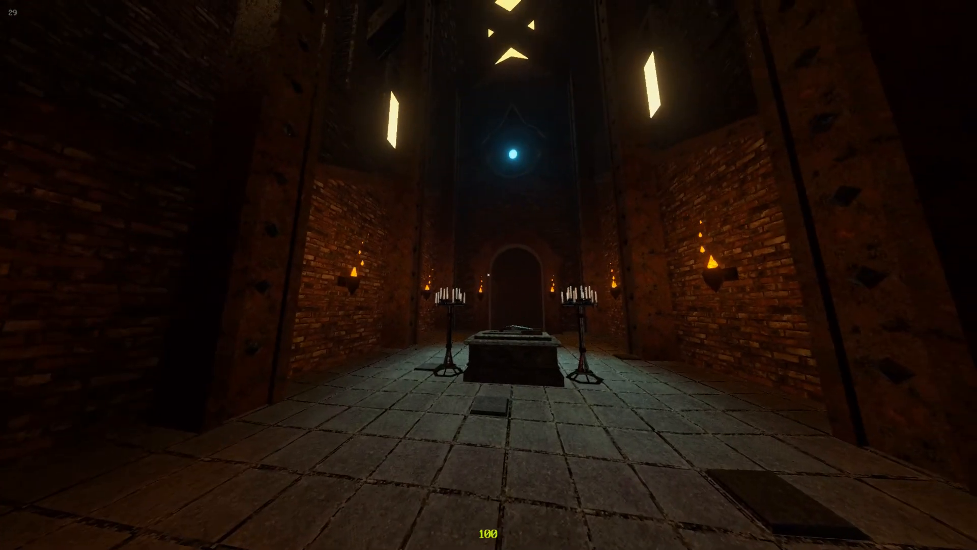
{"action": "mouse_move", "coordinate": [489, 274]}
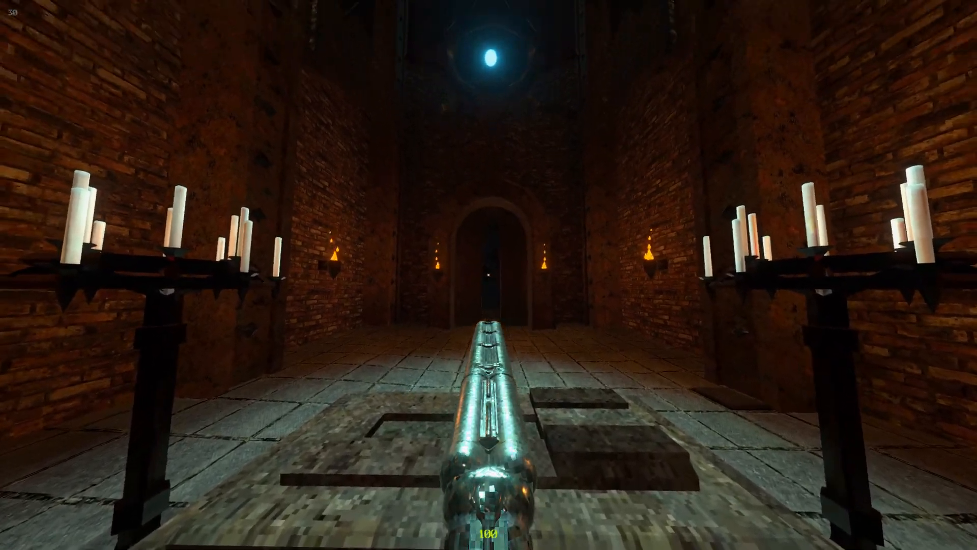
- Walk forward with W through the candlelit hall toward the central altar
{"action": "key", "text": "w"}
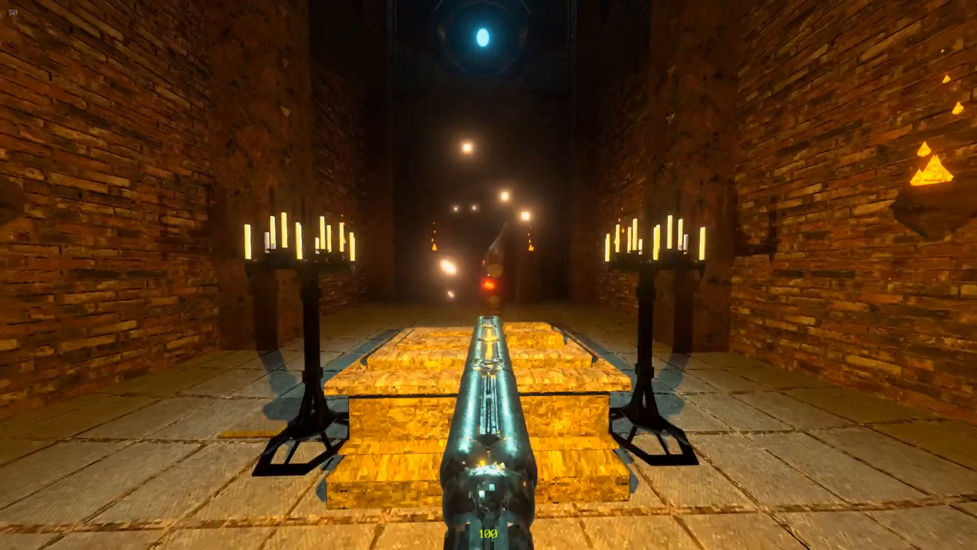